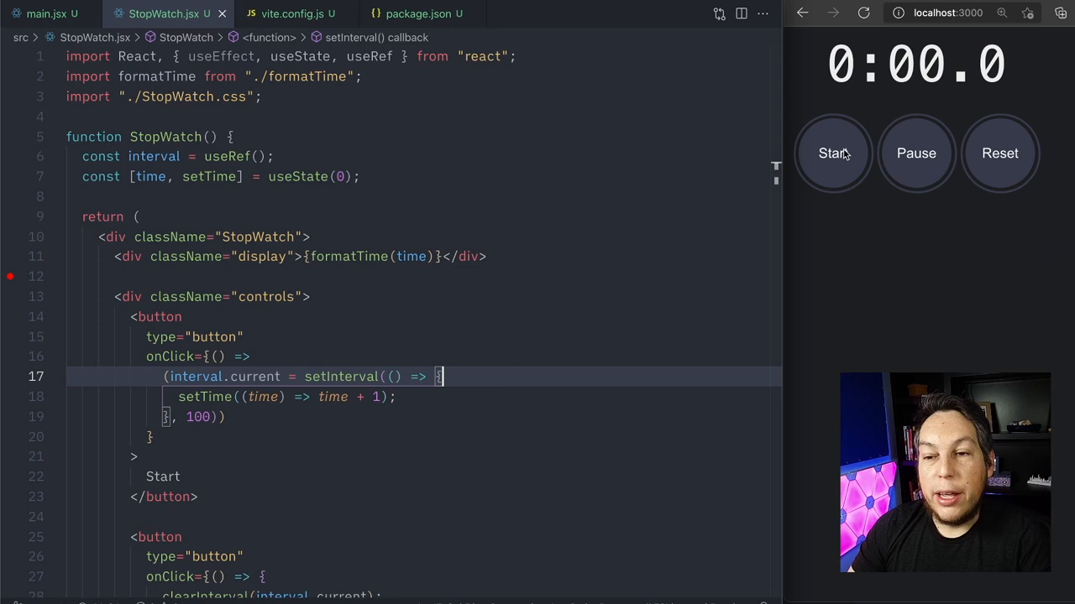
- Start the stopwatch, stop it, then reset it back to zero in the preview
left_click(833, 153)
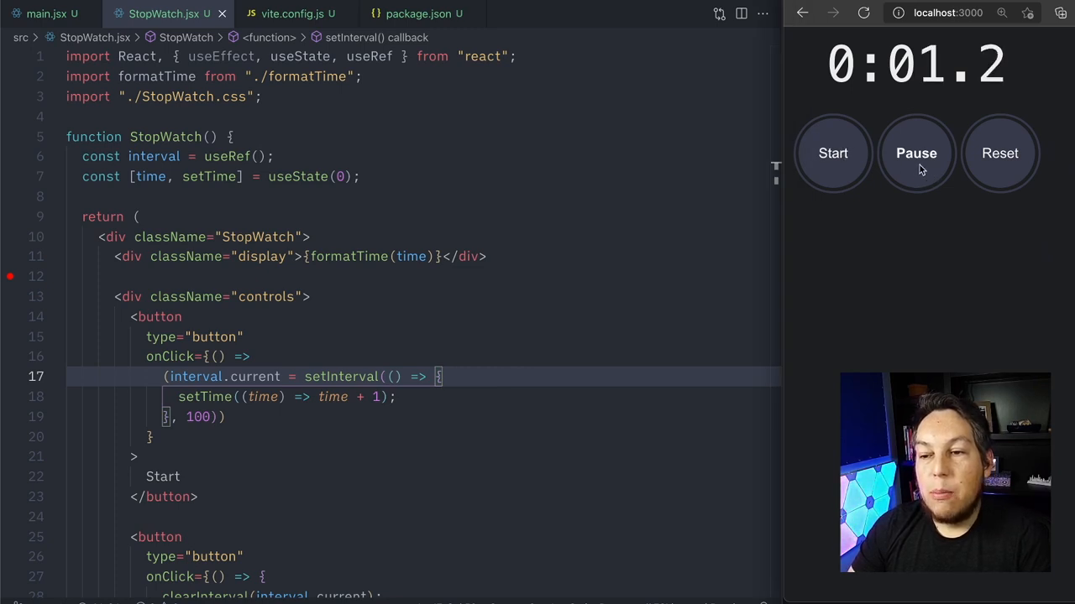
left_click(999, 153)
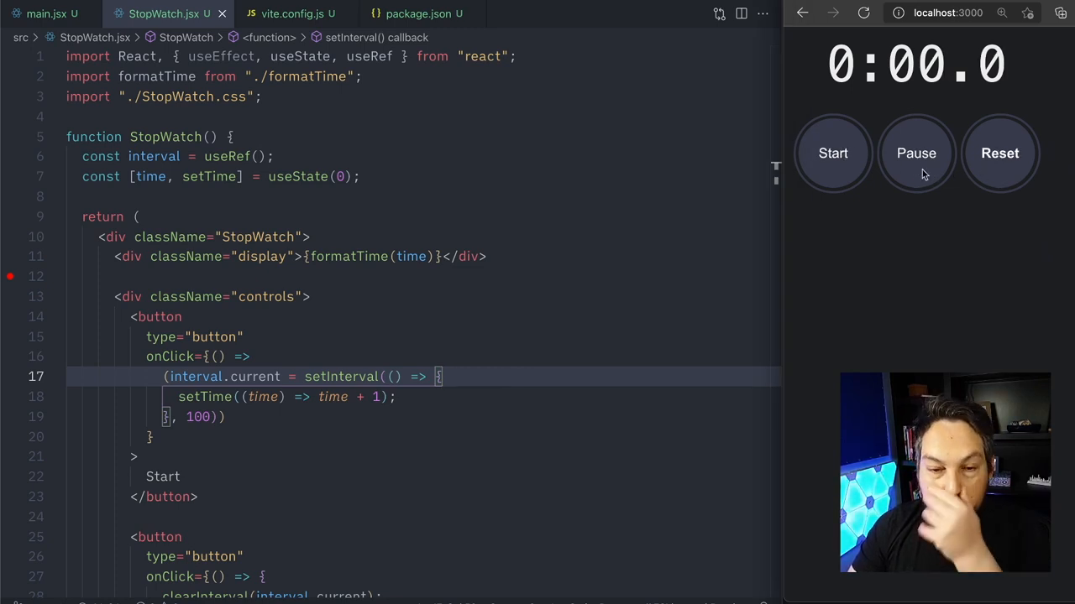
mouse_move(779, 269)
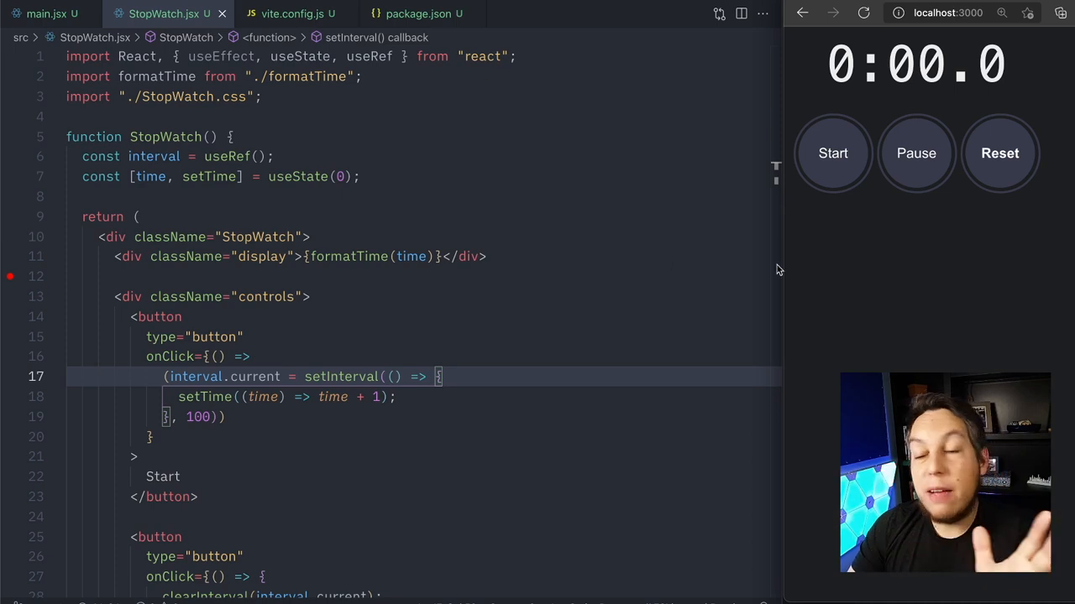
mouse_move(883, 121)
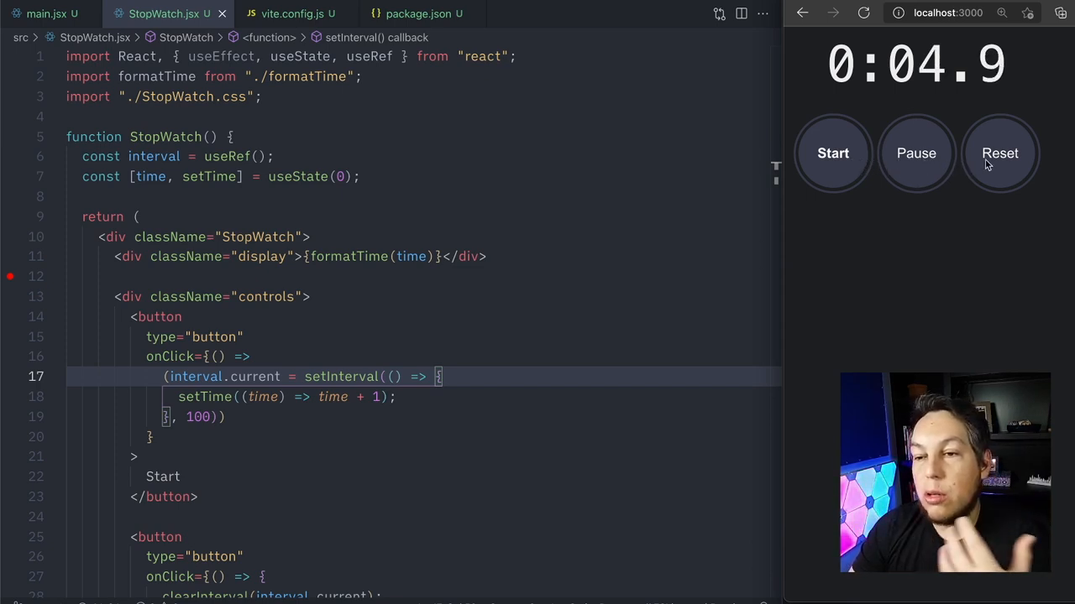
left_click(997, 152)
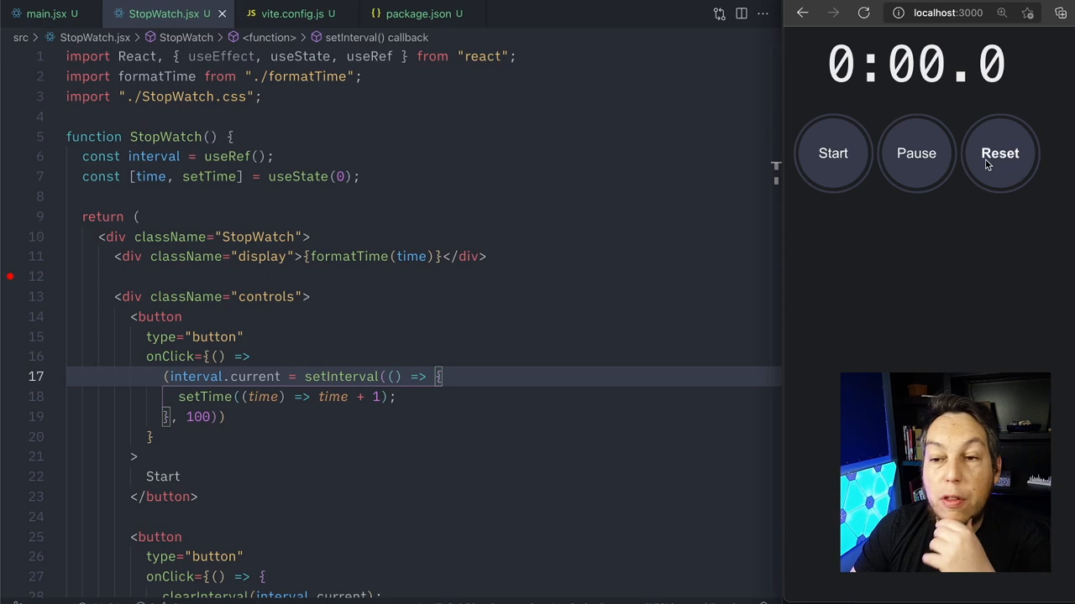
mouse_move(833, 156)
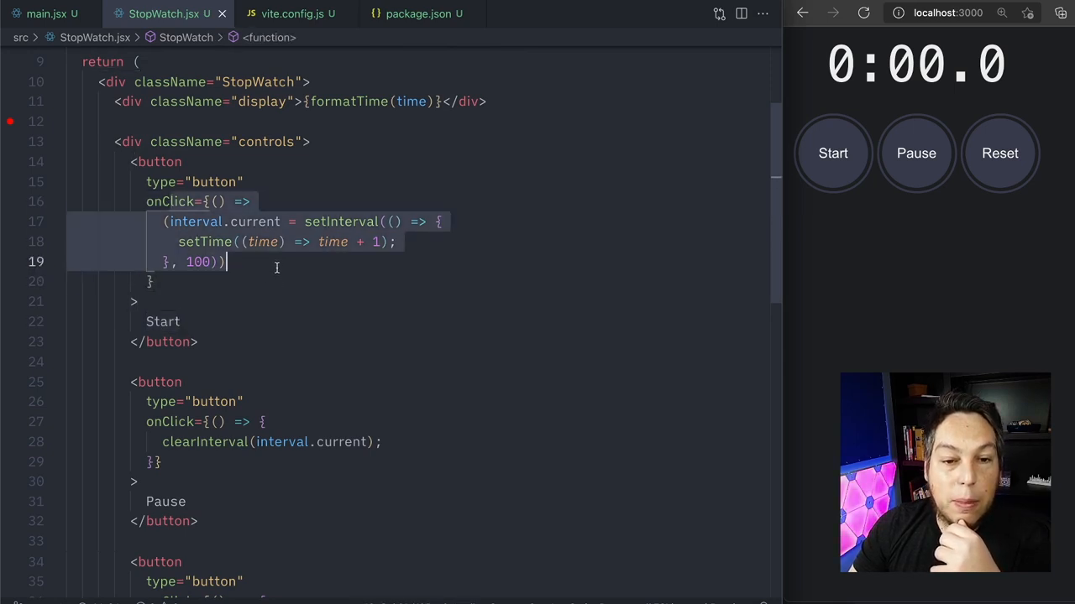
- Clear the editor selection and start the stopwatch counting again toward 0:53.7
left_click(188, 221)
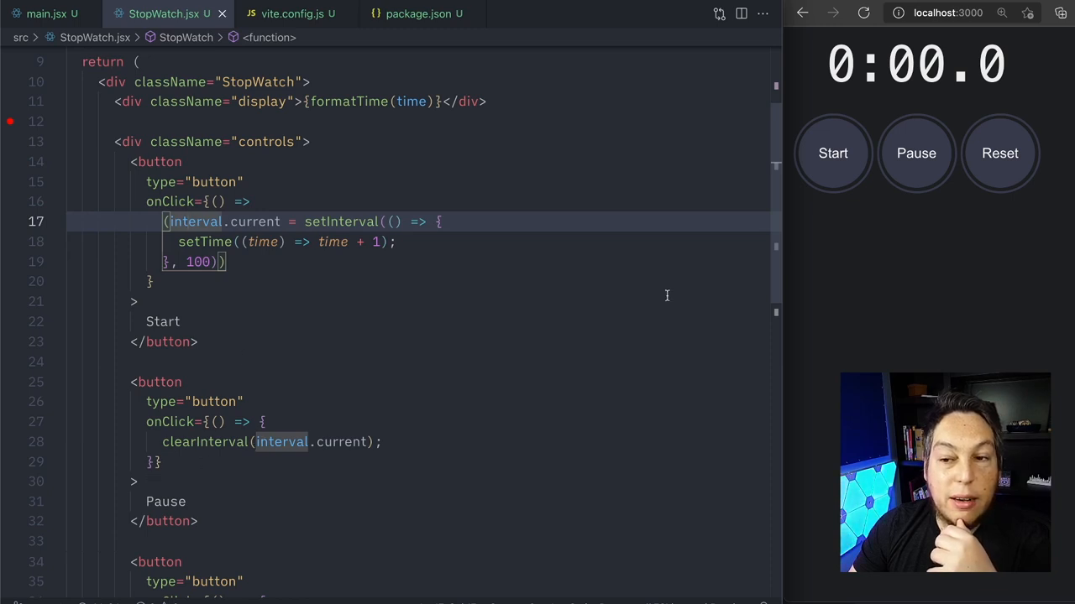
left_click(831, 153)
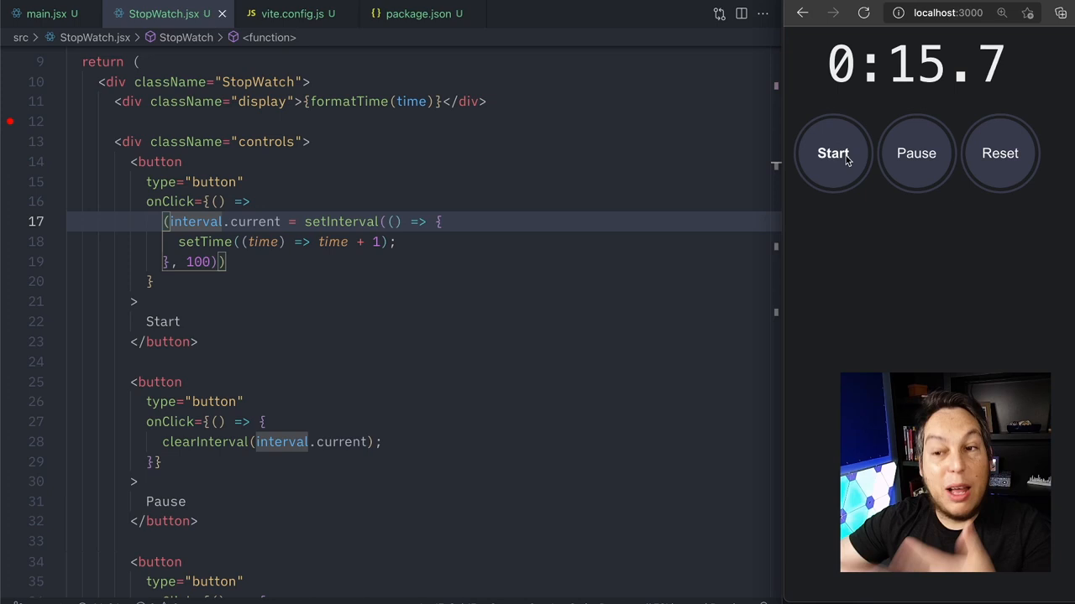
mouse_move(1021, 52)
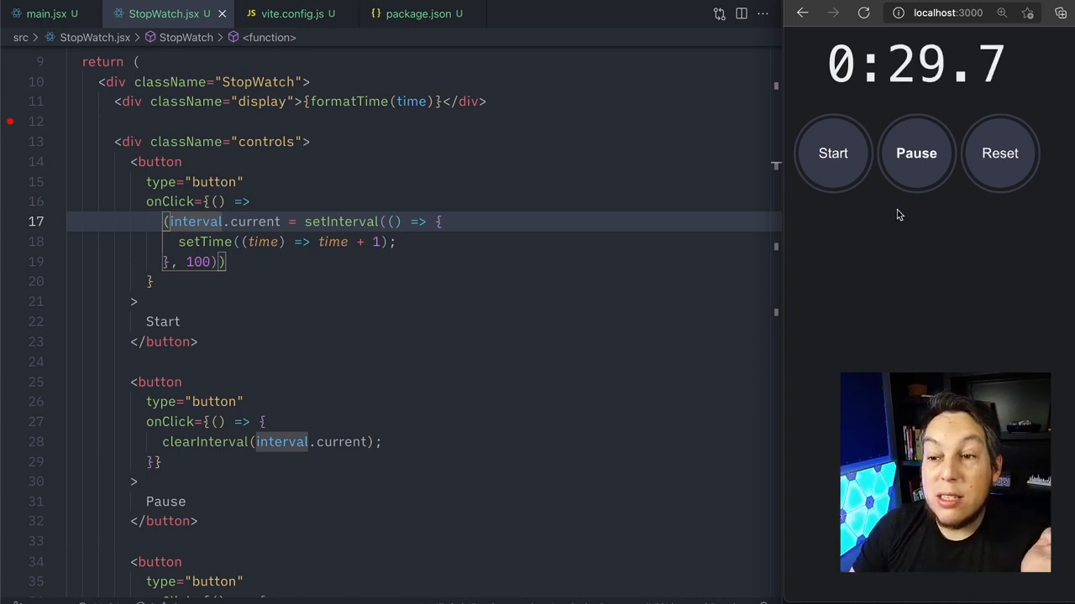
mouse_move(617, 235)
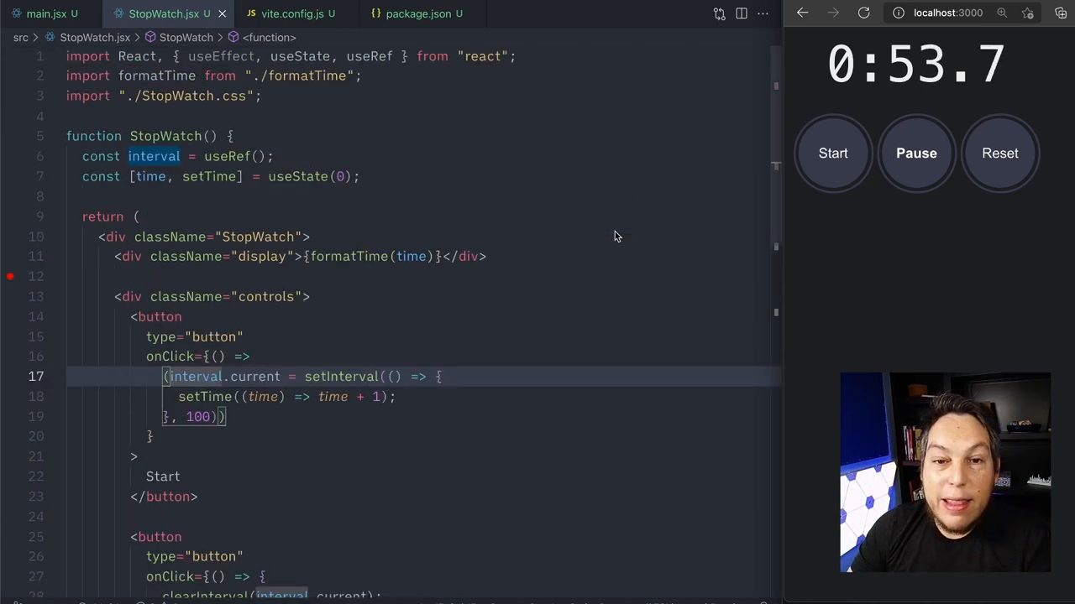
mouse_move(352, 198)
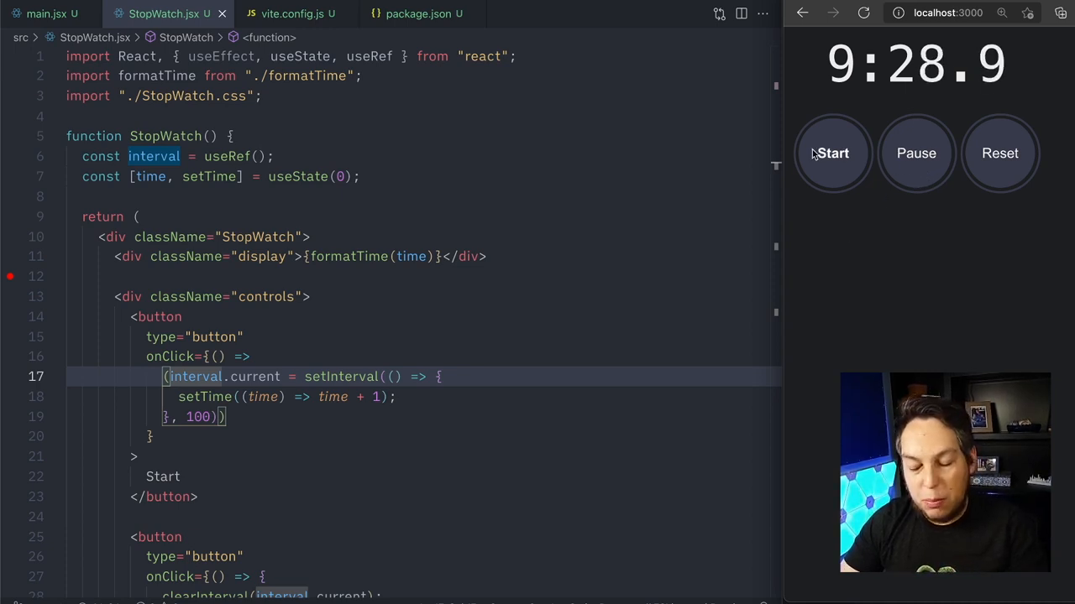
- Hit the control on the racing stopwatch so it ends up back at 0:00.0
left_click(999, 153)
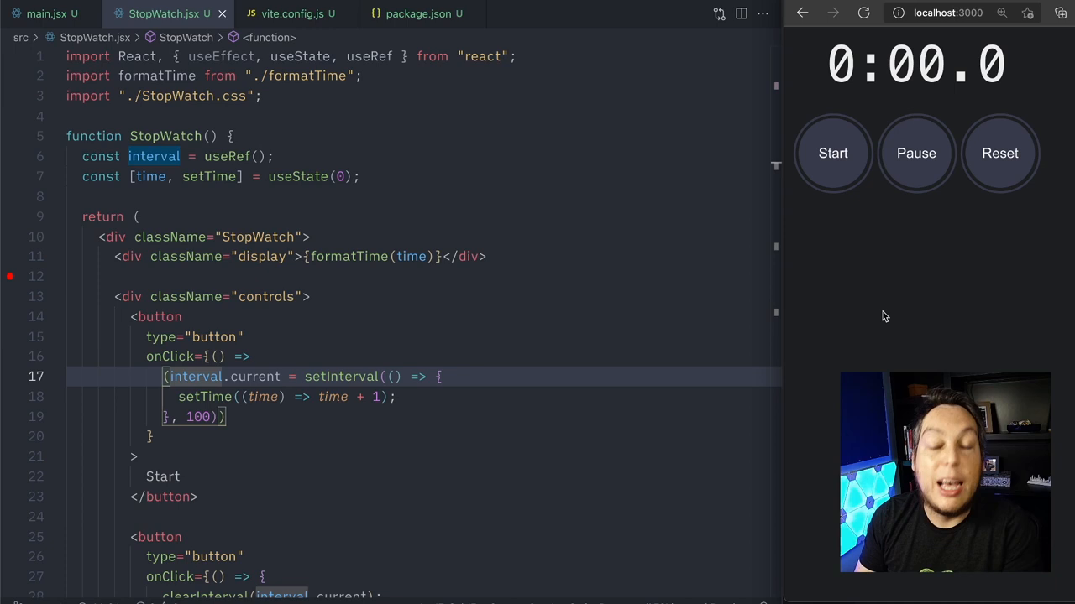
mouse_move(283, 317)
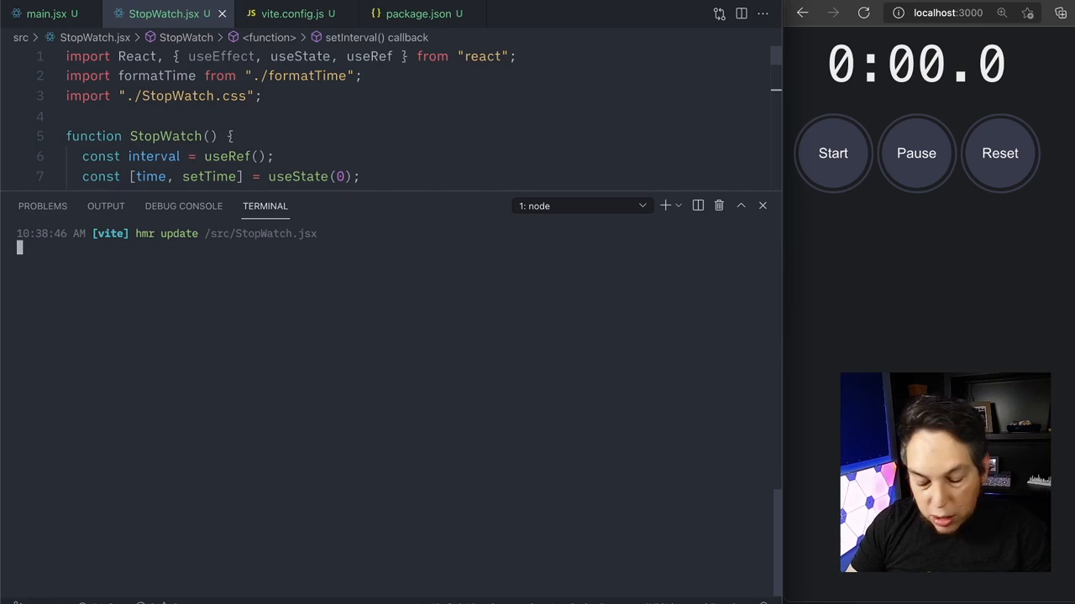
type("npm in")
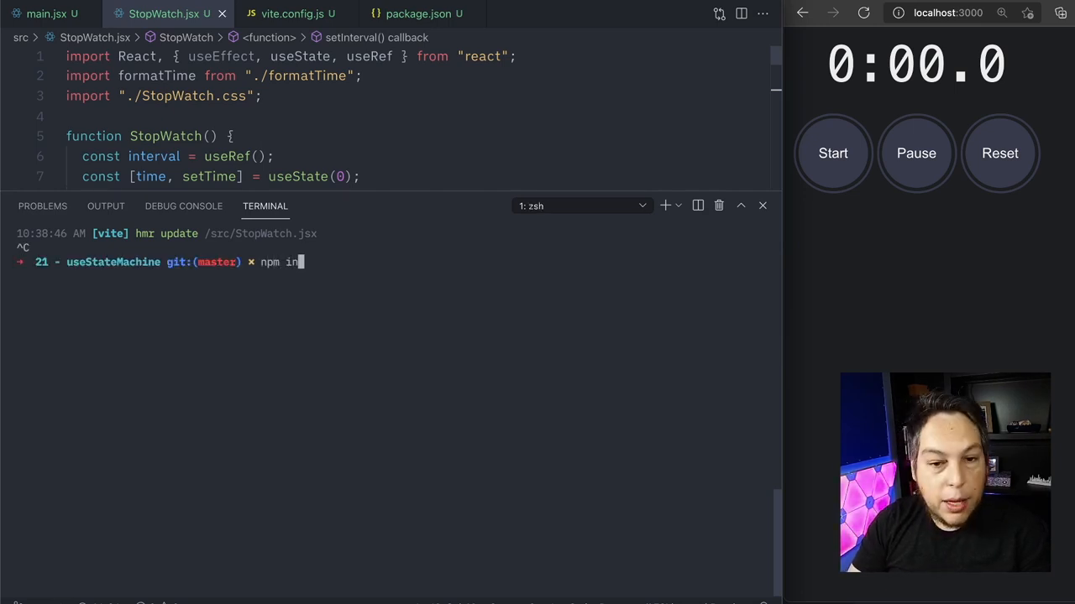
type("stall @cassi")
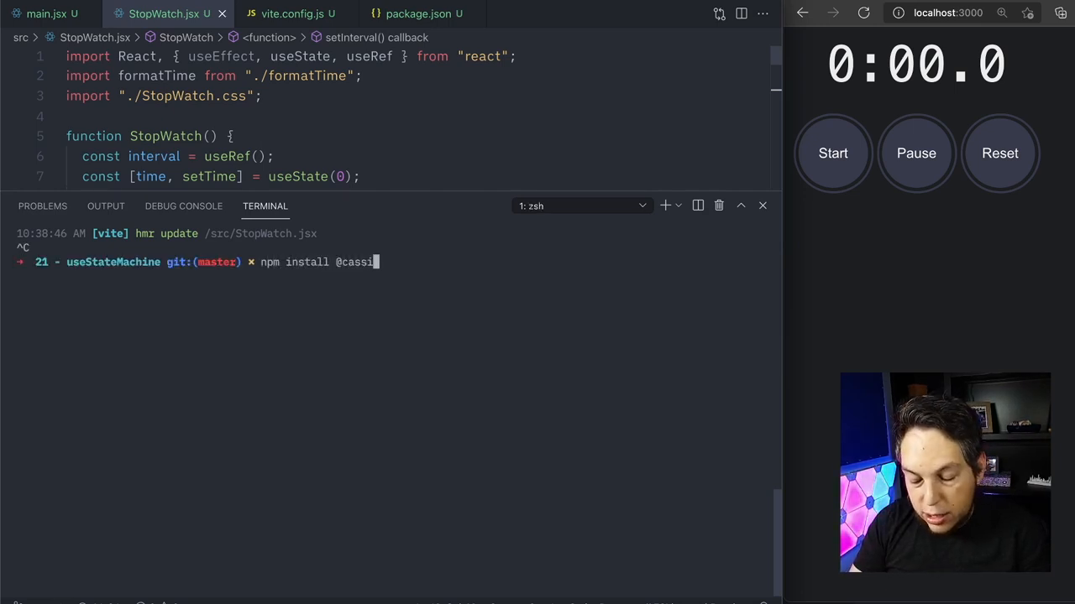
type("ozen/use")
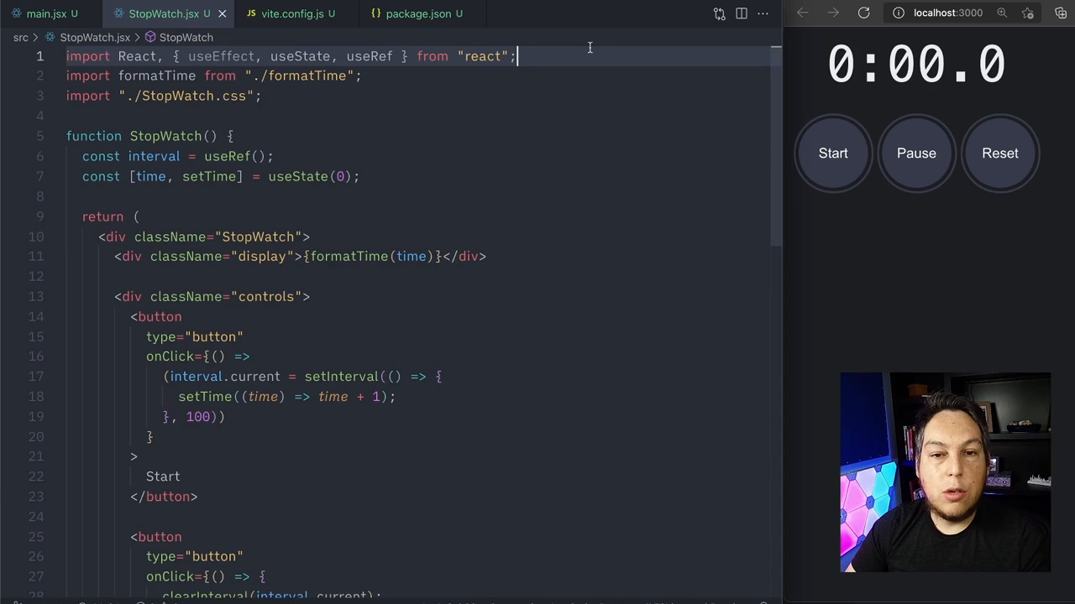
type("import useStateMachine from \"@cassiozen/usestatemachine\";")
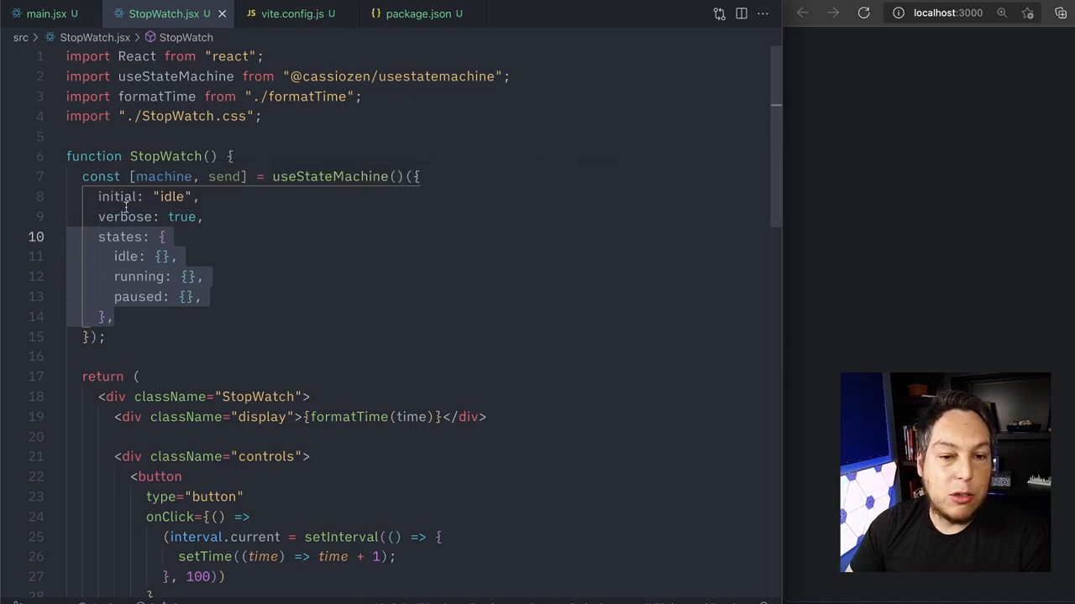
double_click(126, 216)
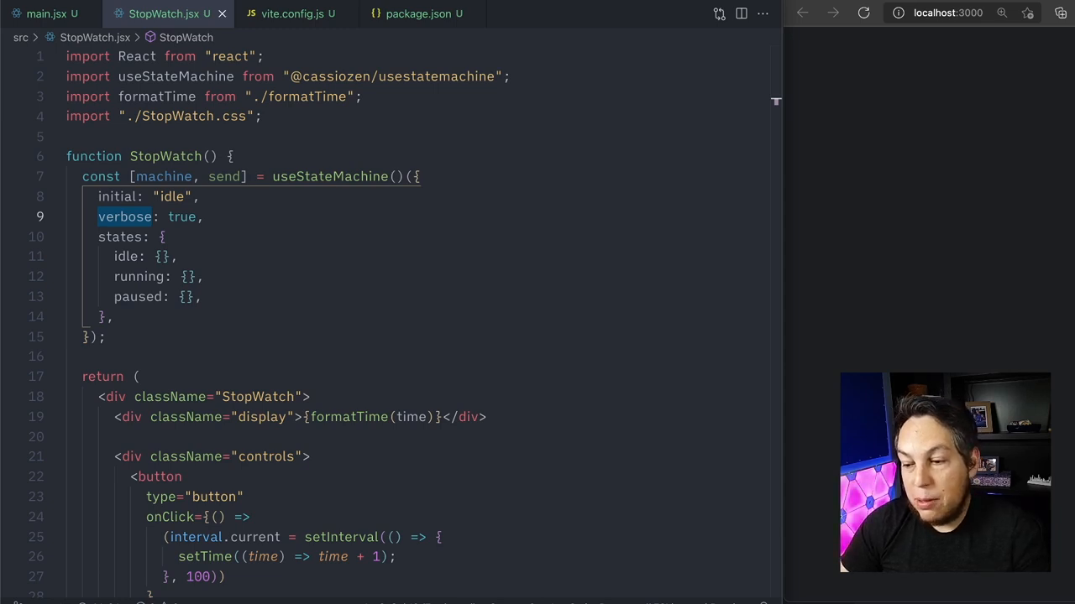
scroll("down", 3)
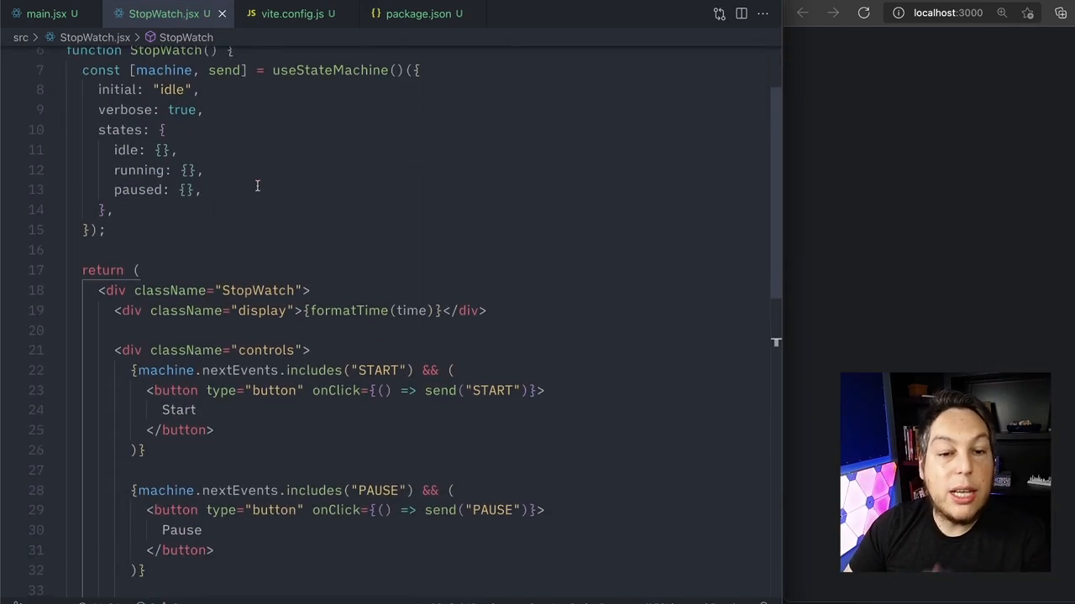
- Give the idle state on: { START: 'running' } after checking the nextEvents START condition
double_click(238, 372)
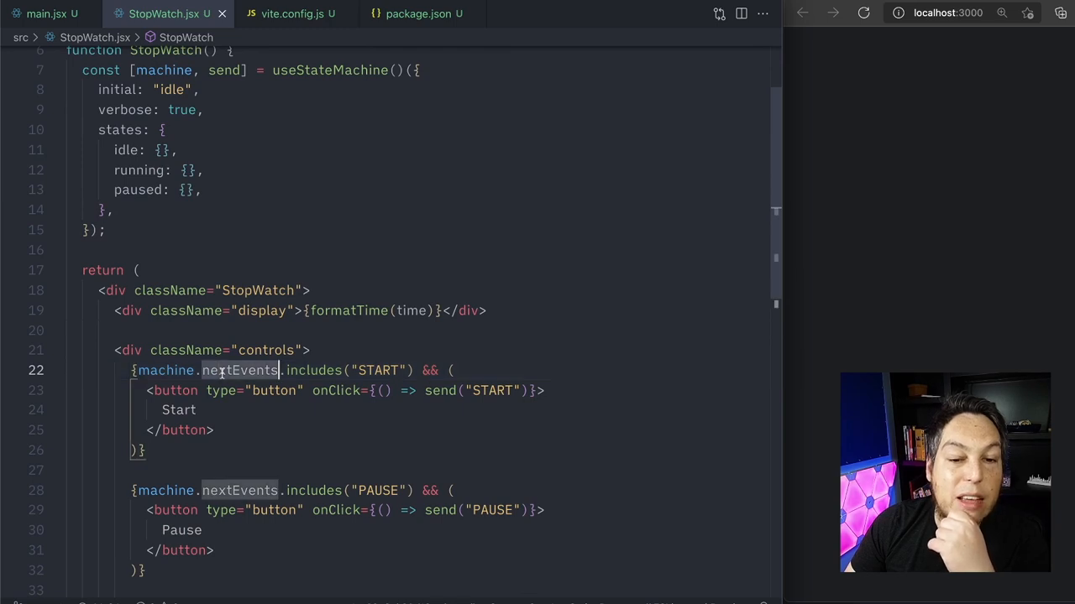
mouse_move(238, 371)
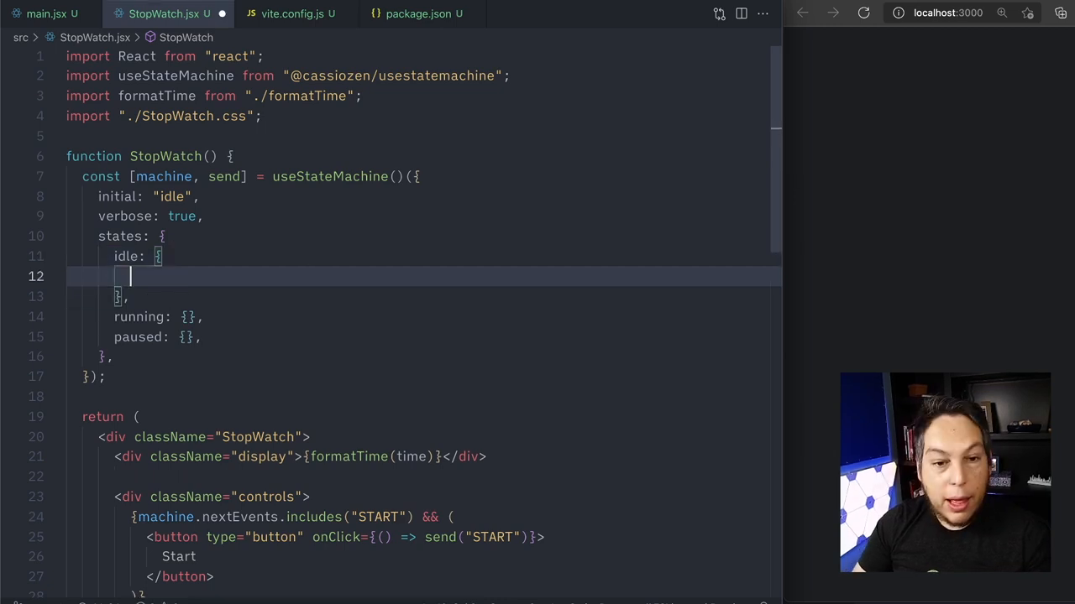
type("on: {}")
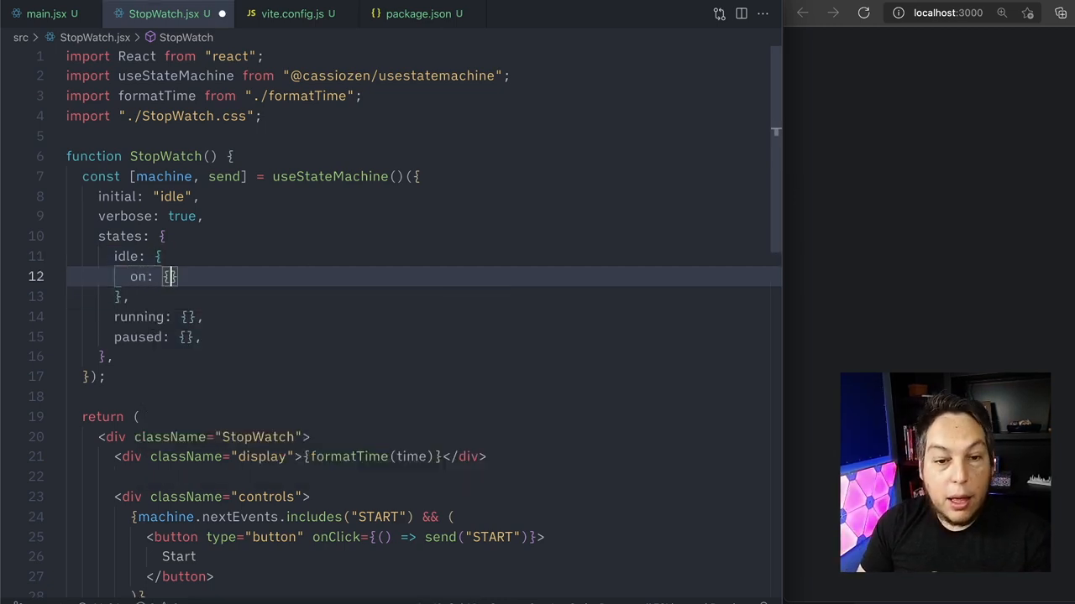
key("Enter")
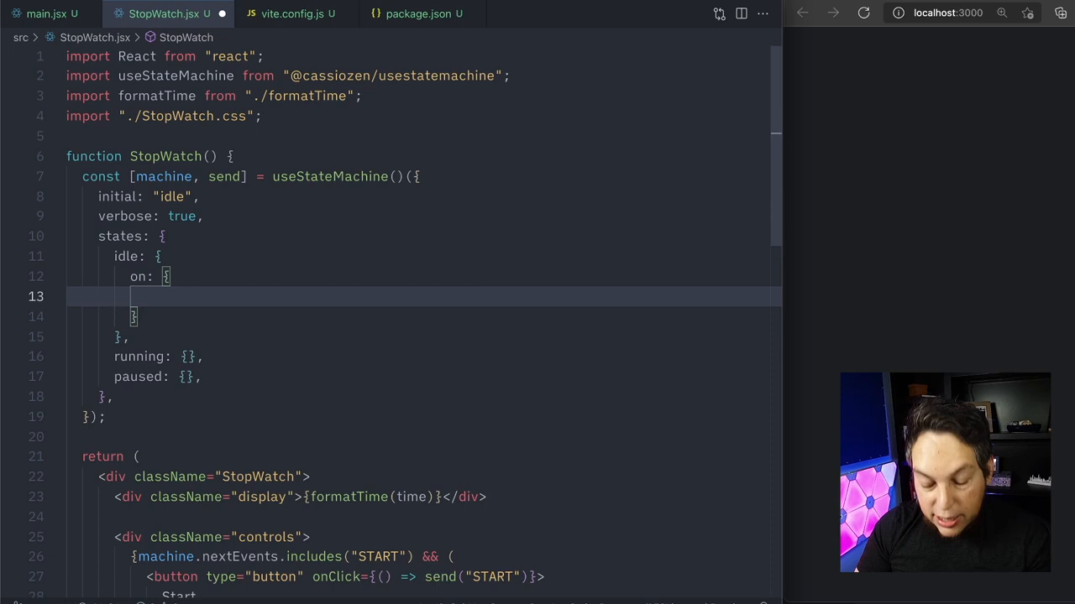
type("START:")
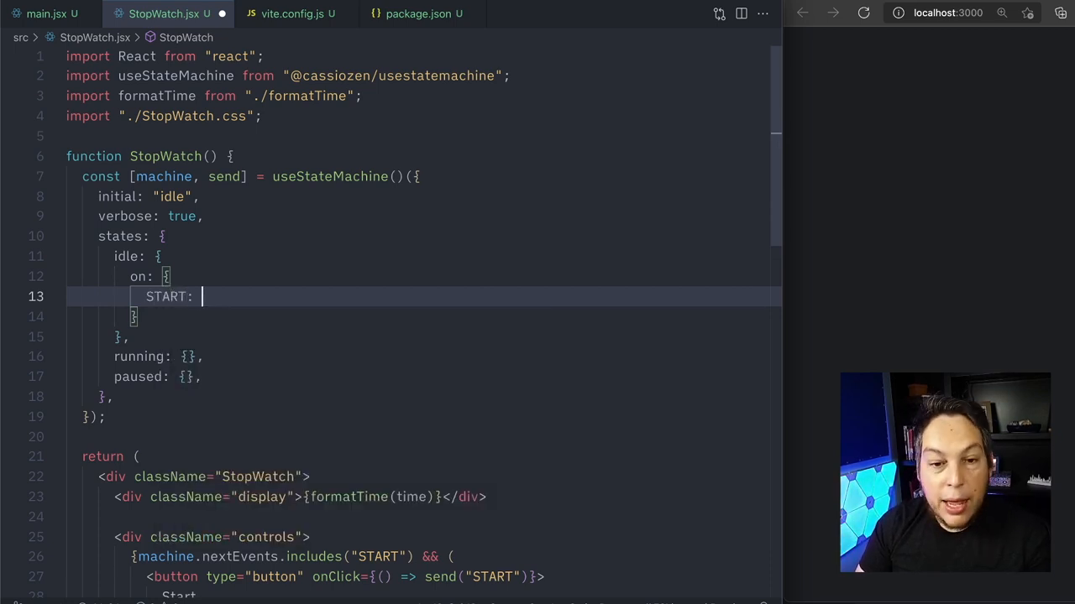
type("'")
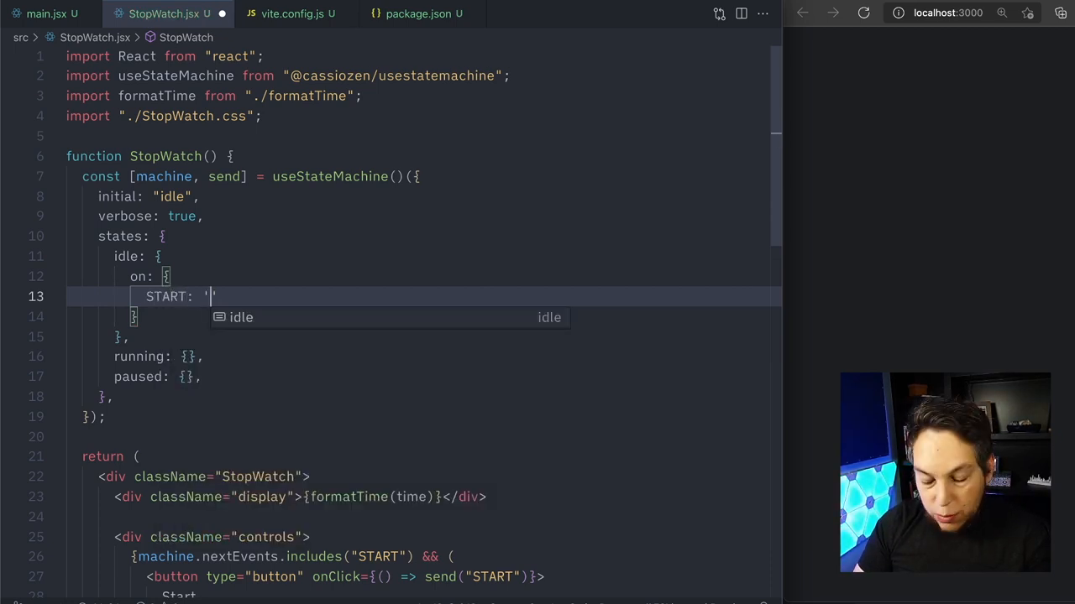
type("running")
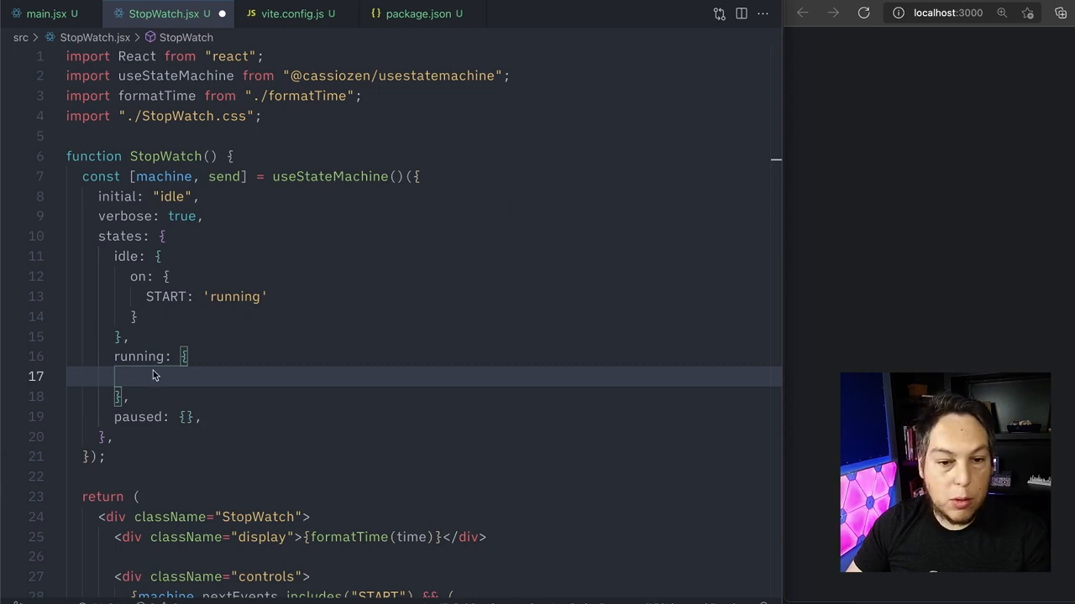
- Add an on block for PAUSE to running and begin the paused state's RESET/START handlers
type("on: {")
type("PAUSE: \"paused\",")
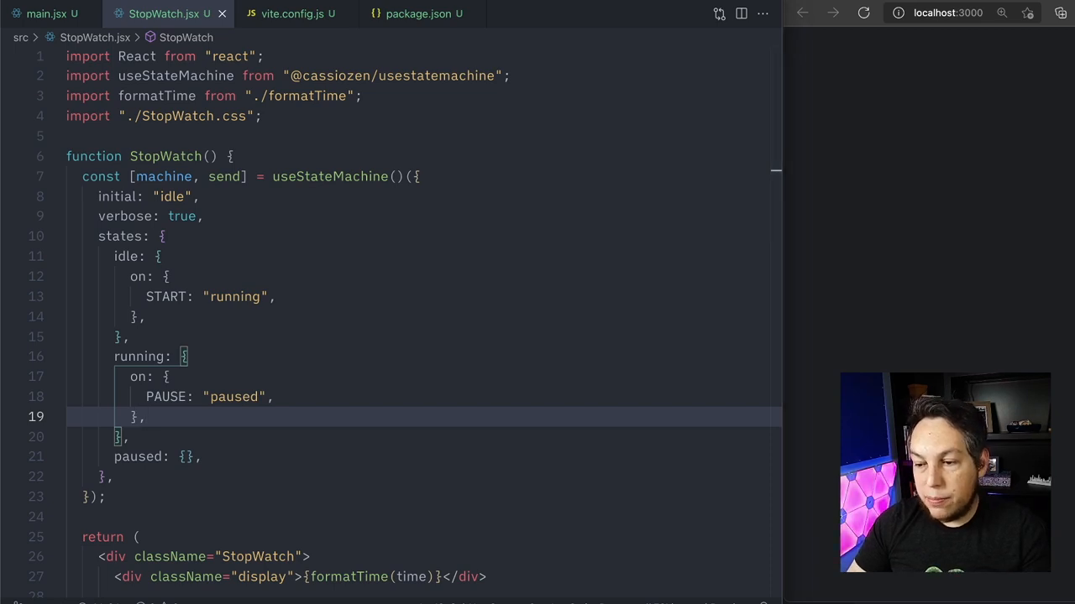
left_click(187, 457)
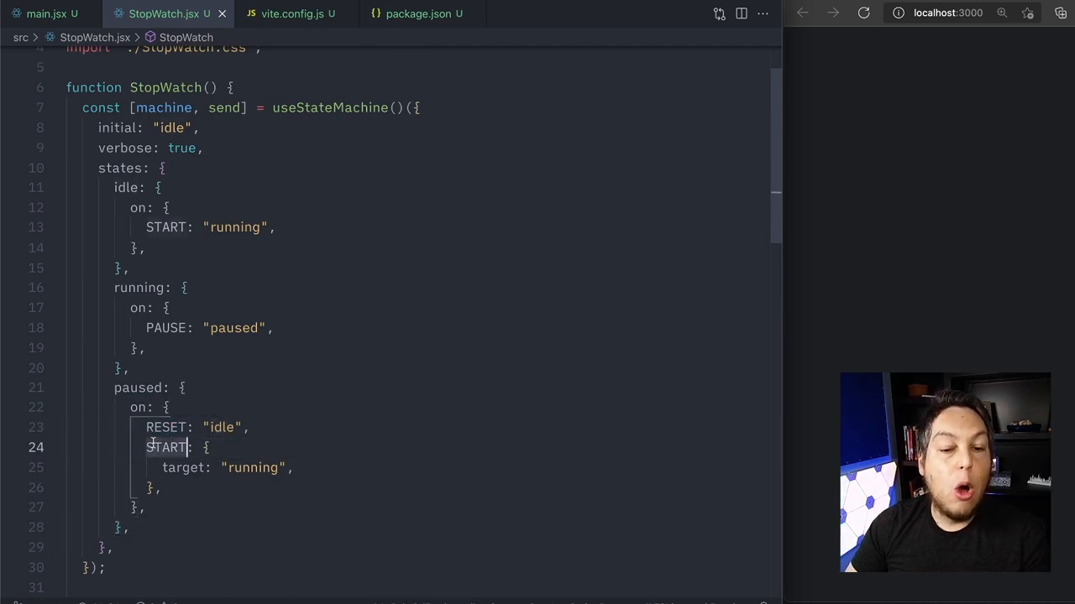
- Rewrite paused's START from { target: "running" } to the string "running" and continue into the running effect
double_click(165, 447)
type("\"running\",")
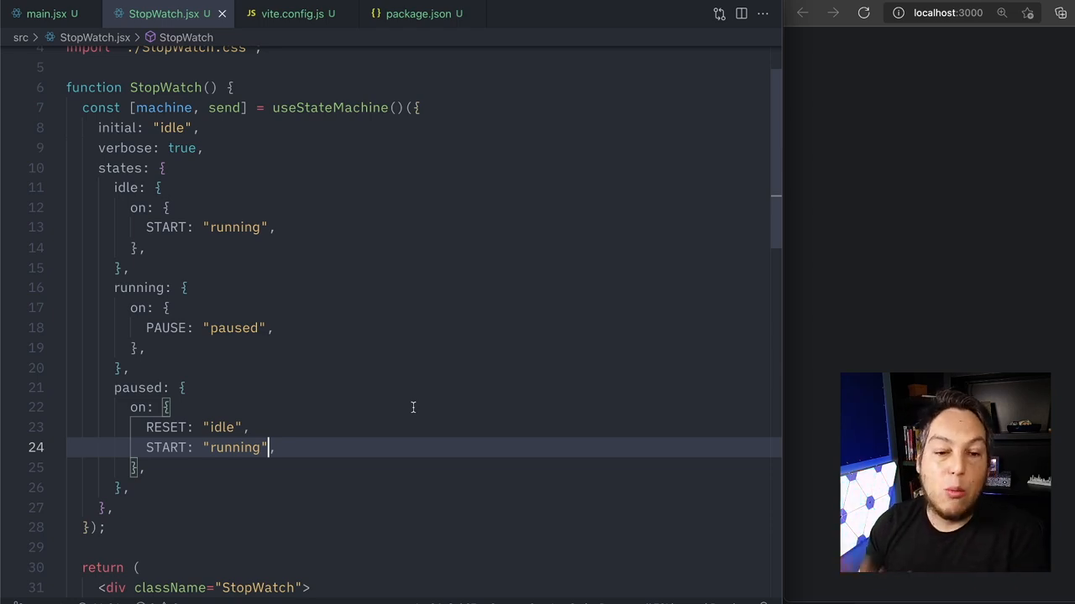
scroll("down", 3)
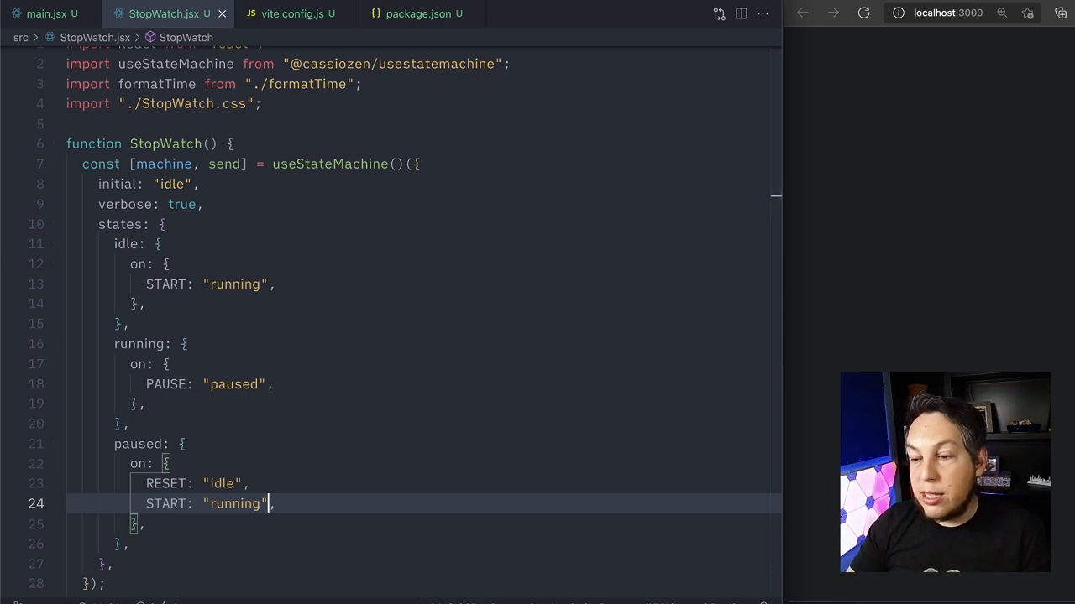
type(", update) {")
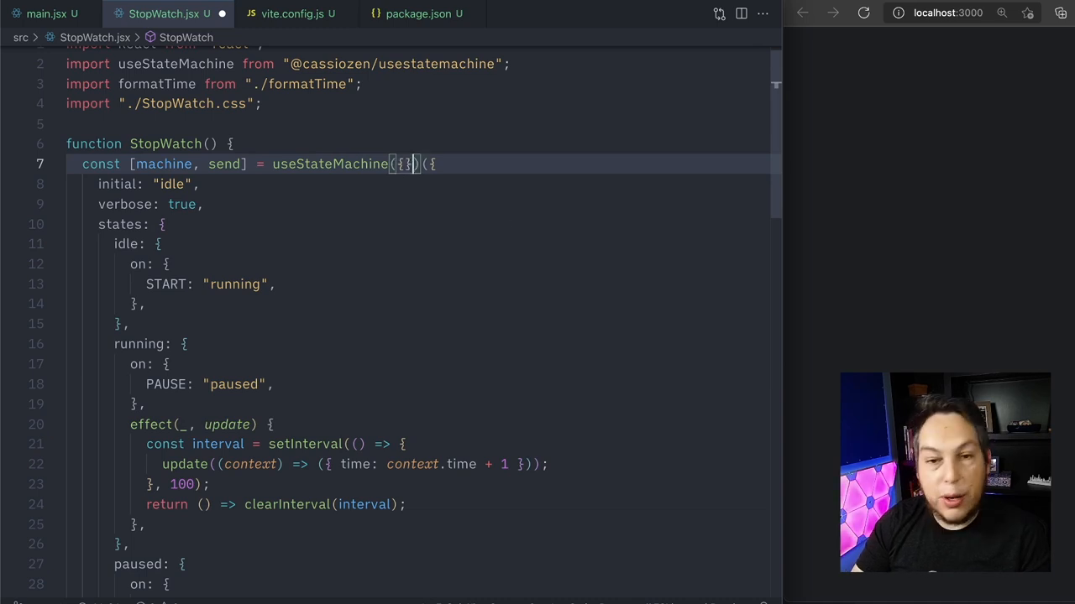
- Pass { time: 0 } as useStateMachine's initial context and highlight the time property in the effect
type("time")
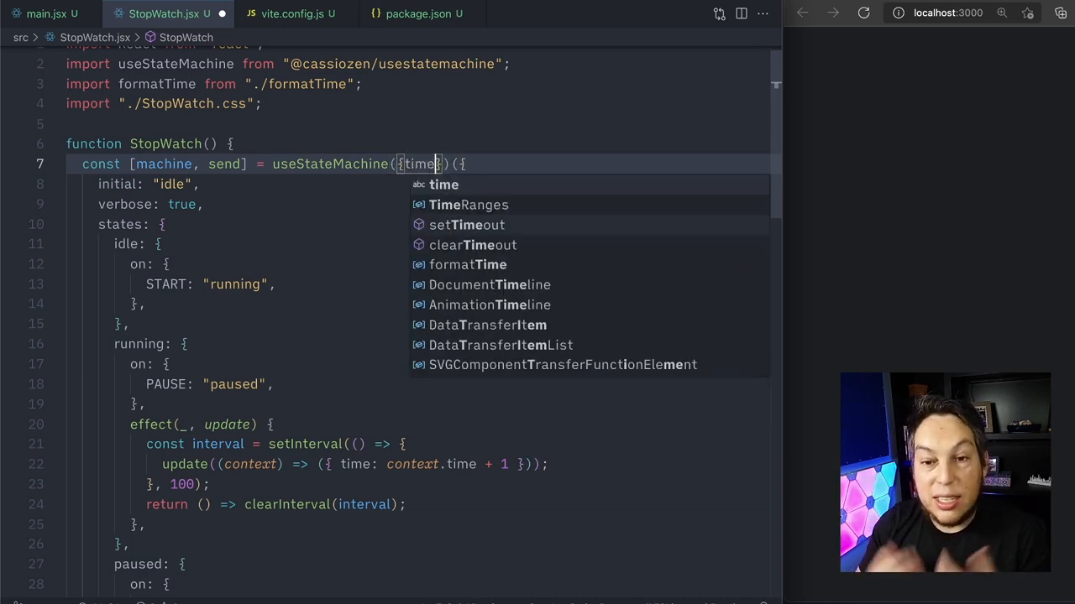
type(":")
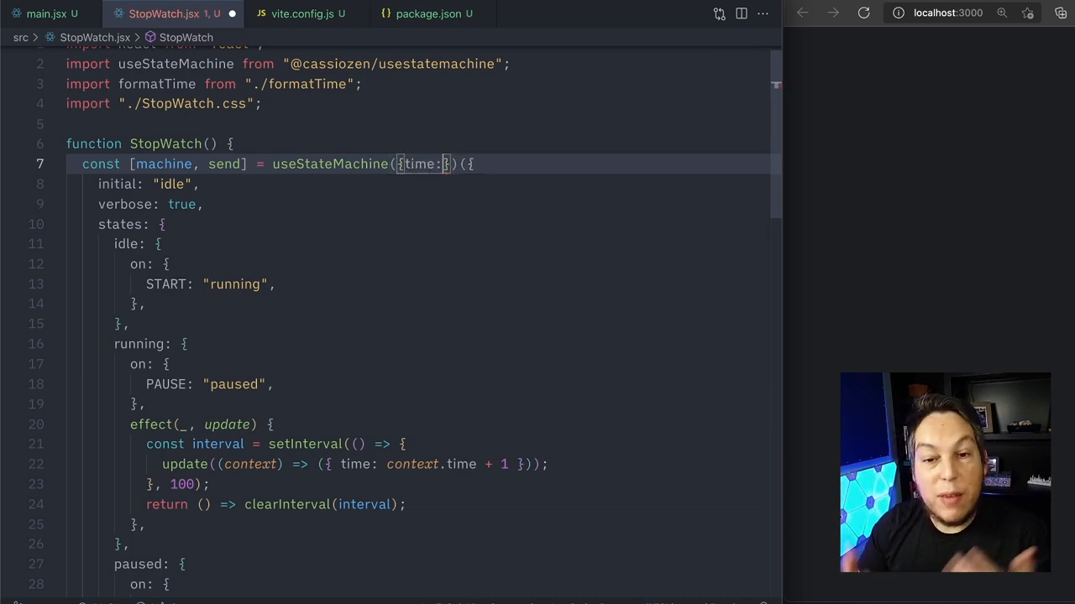
type("0")
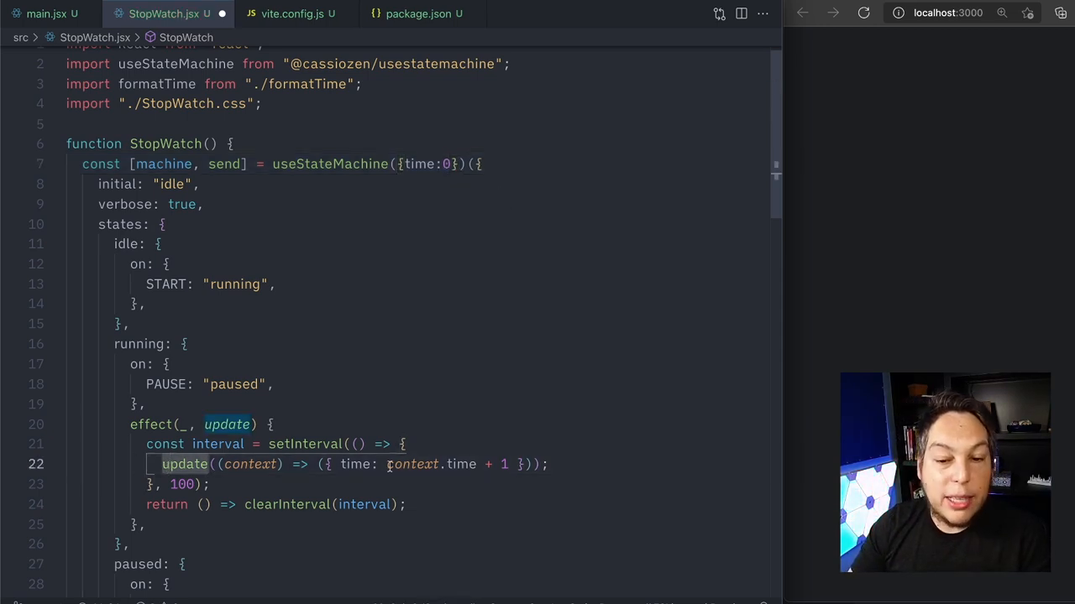
double_click(356, 463)
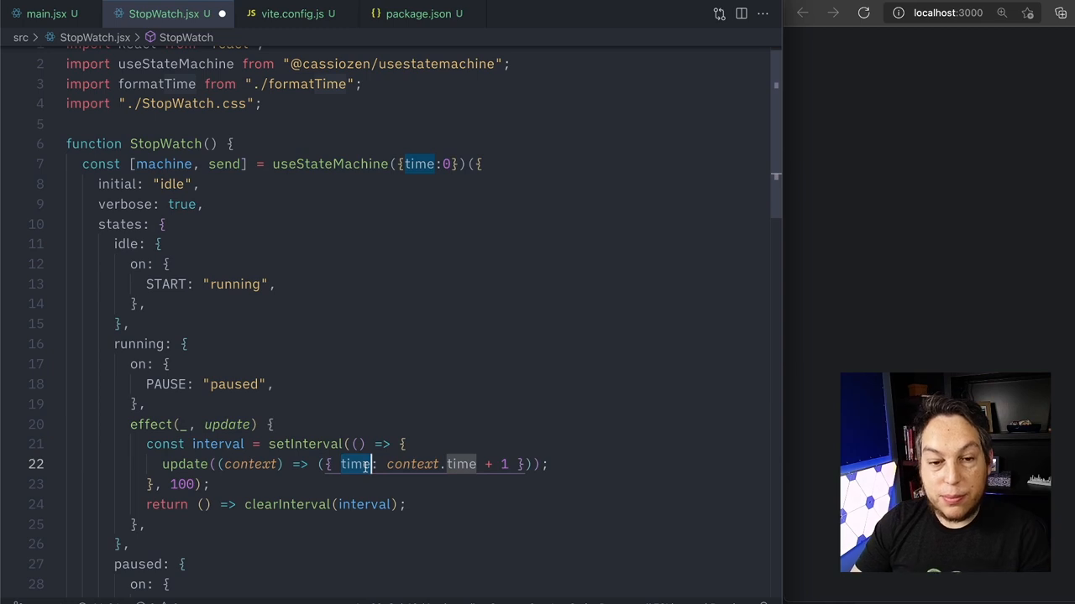
scroll("down", 3)
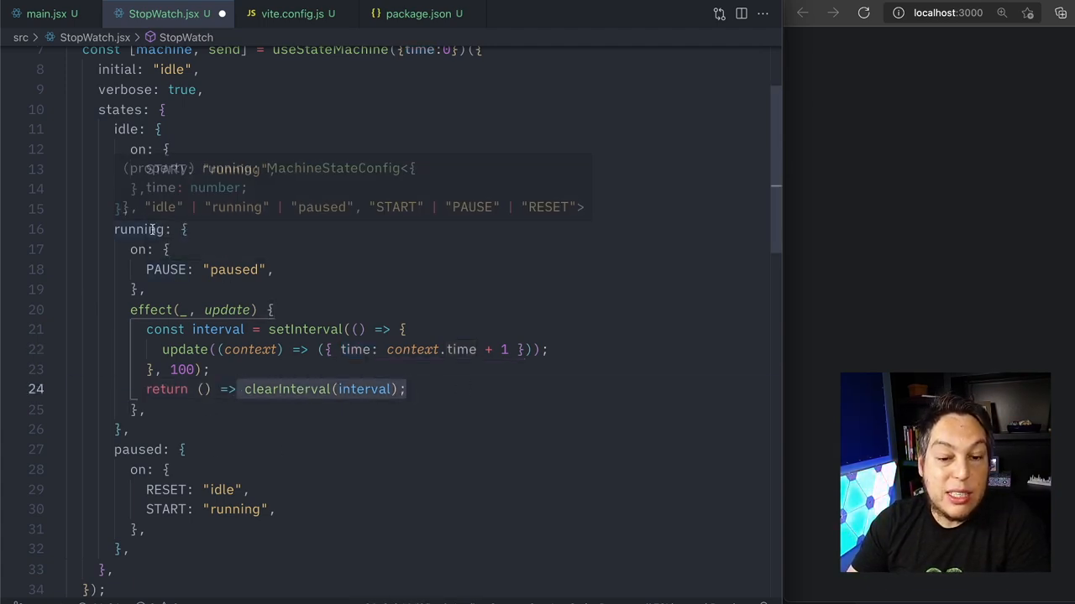
mouse_move(178, 504)
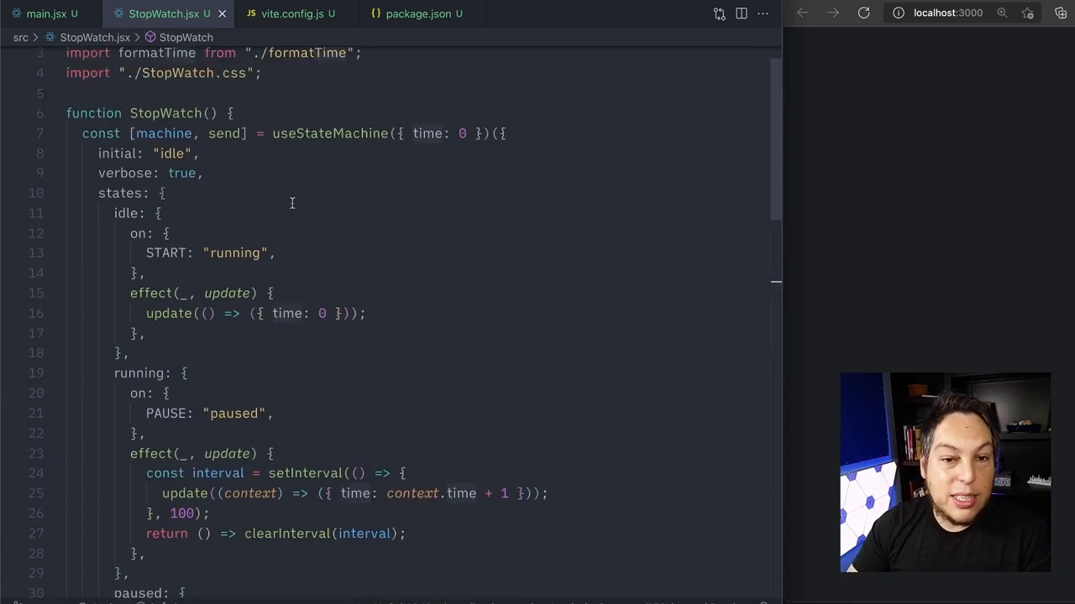
- Scroll to the display div so it can render formatTime(machine.context.time)
scroll("down", 3)
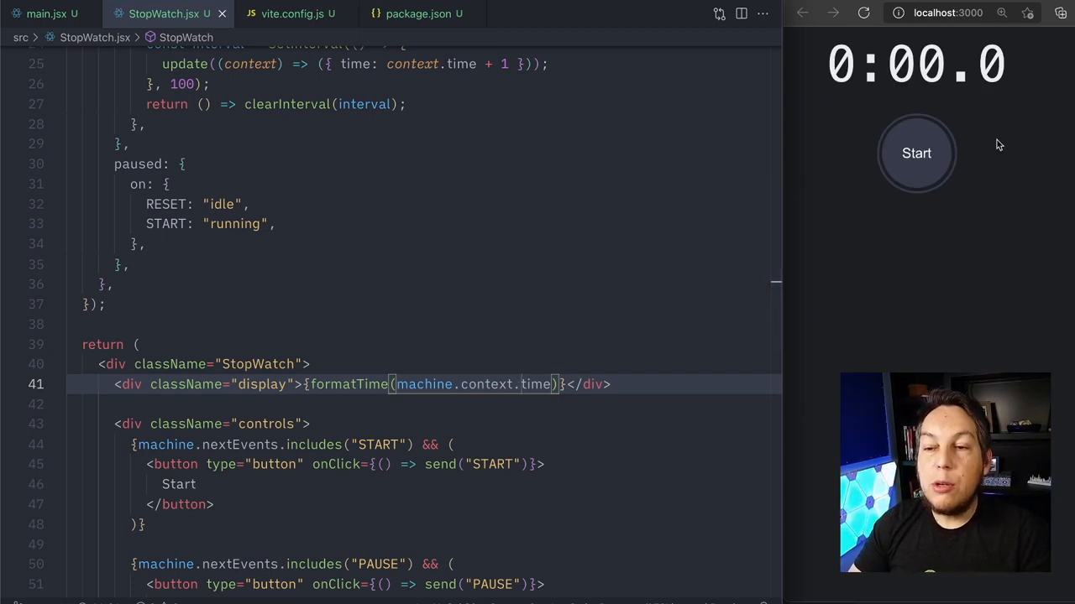
- Start, pause and resume the stopwatch on localhost:3000 so it keeps counting to 0:04.9
left_click(915, 153)
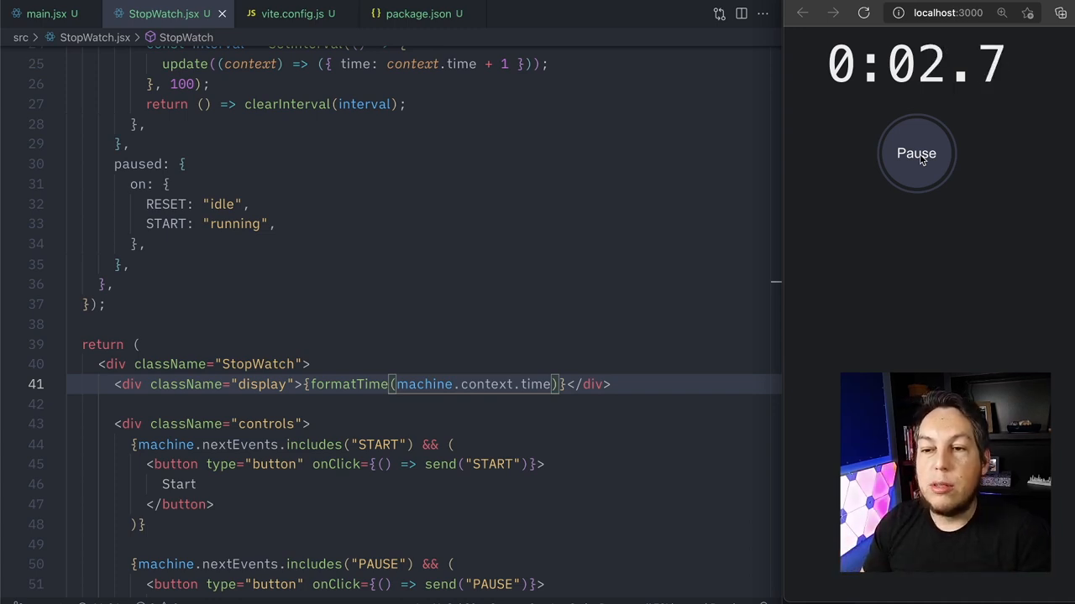
left_click(917, 153)
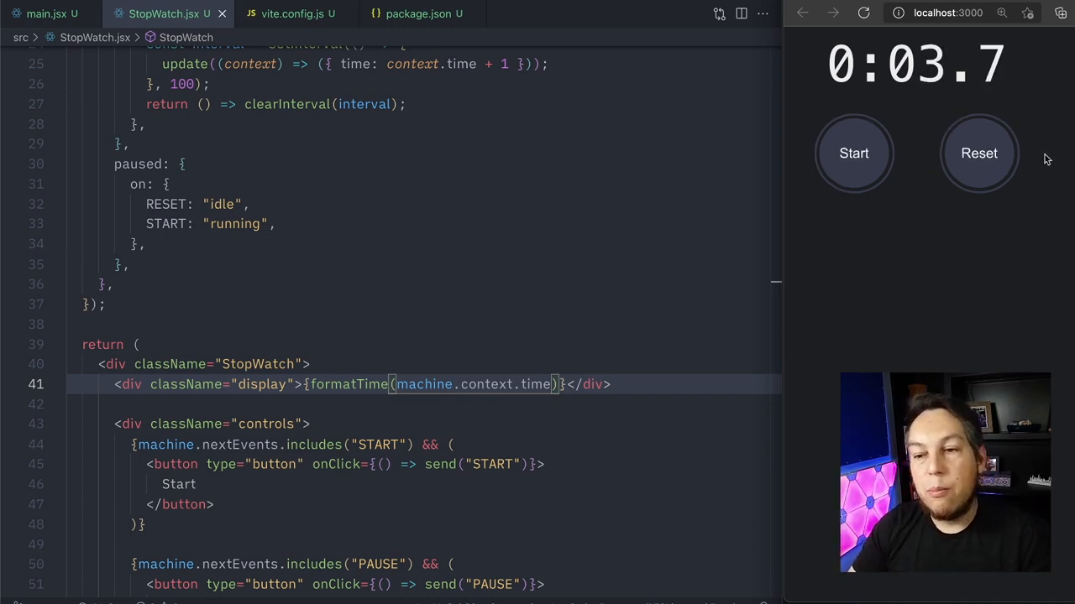
left_click(853, 152)
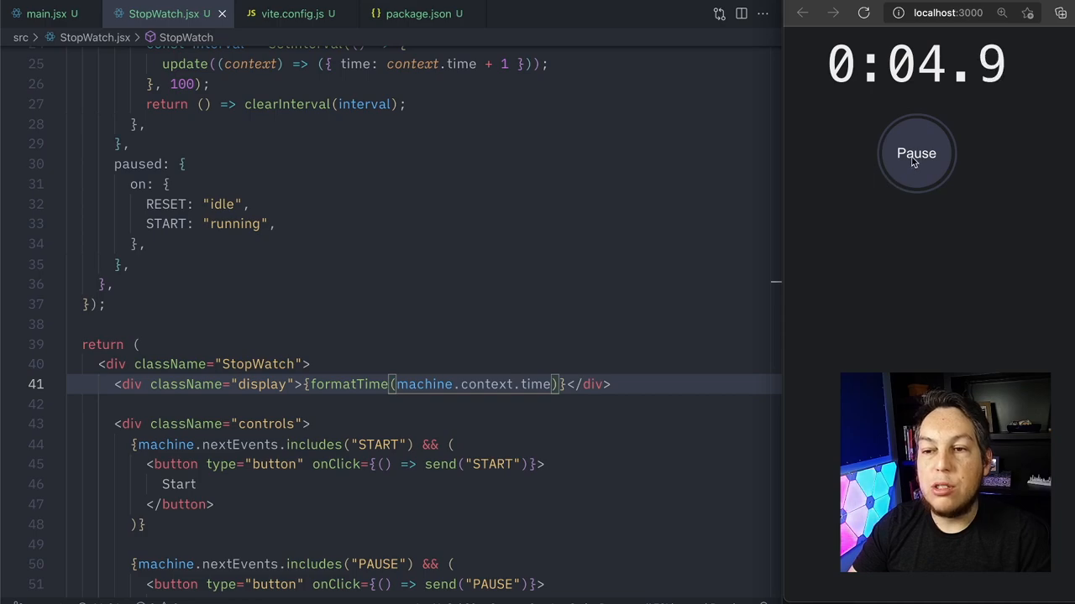